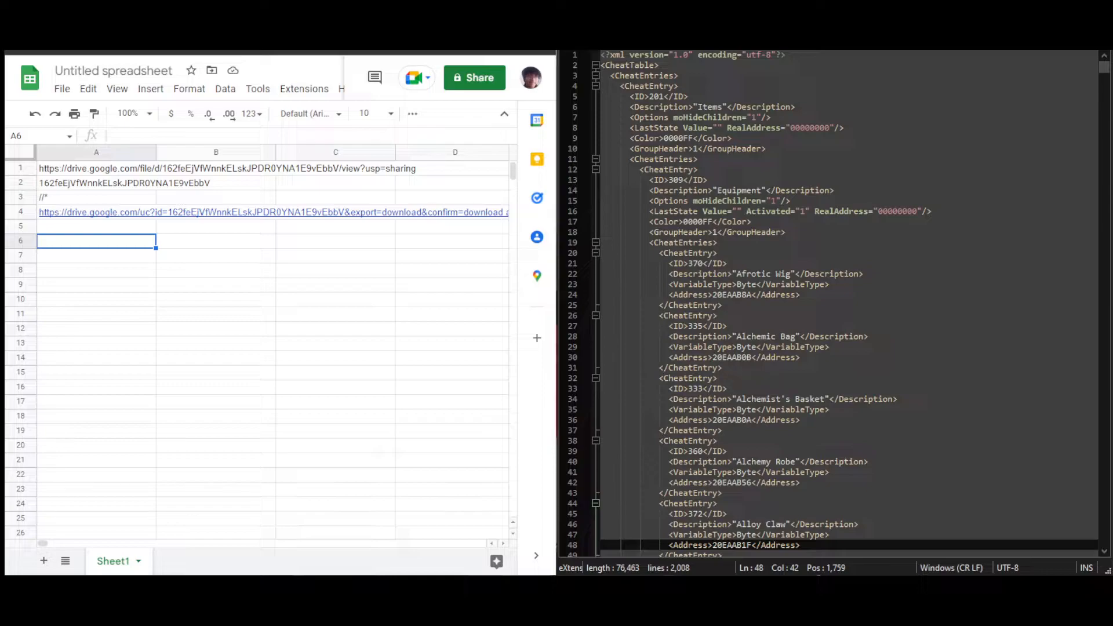
Step: Scroll through the Drive view to locate the MKIDB folder with the ItemDB.xml files
{"action": "scroll", "scroll_direction": "down", "scroll_amount": 3}
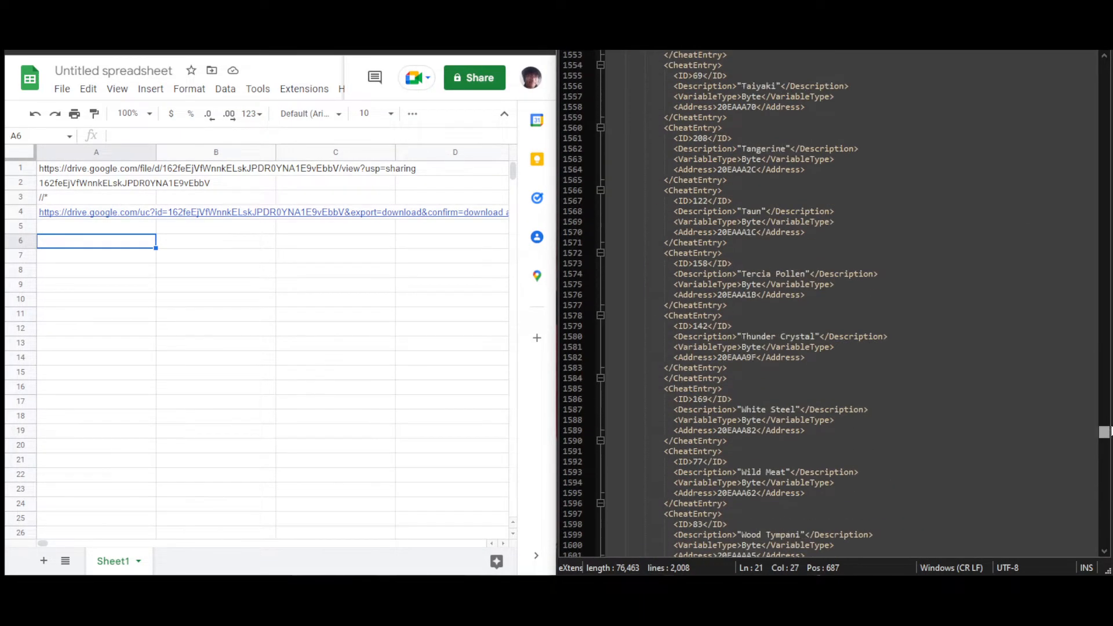
{"action": "scroll", "scroll_direction": "up", "scroll_amount": 3}
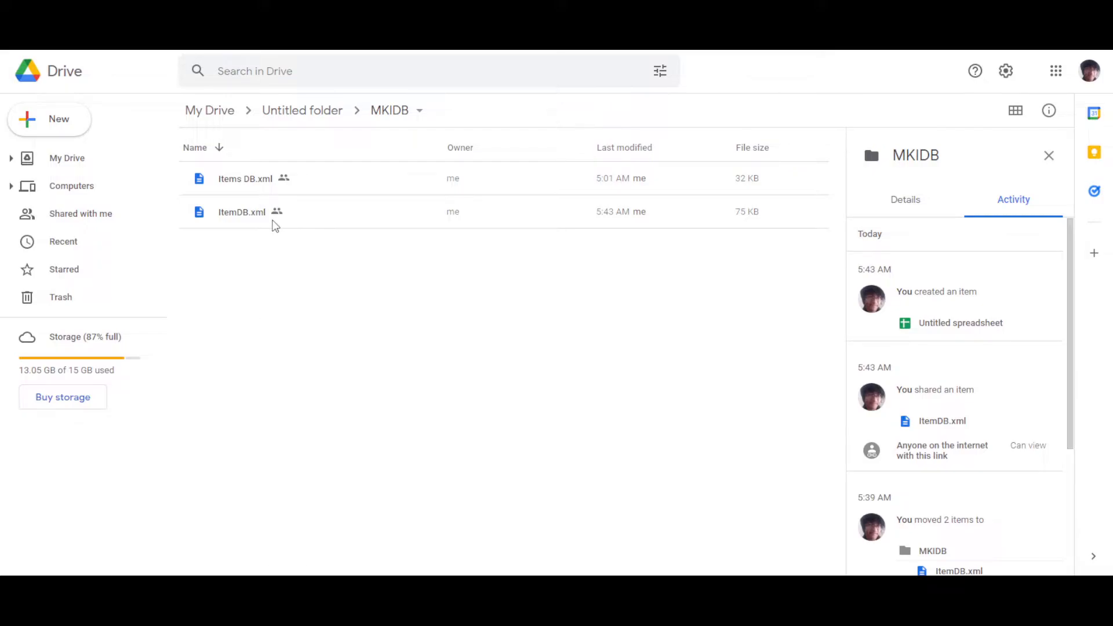
{"action": "mouse_move", "coordinate": [277, 211]}
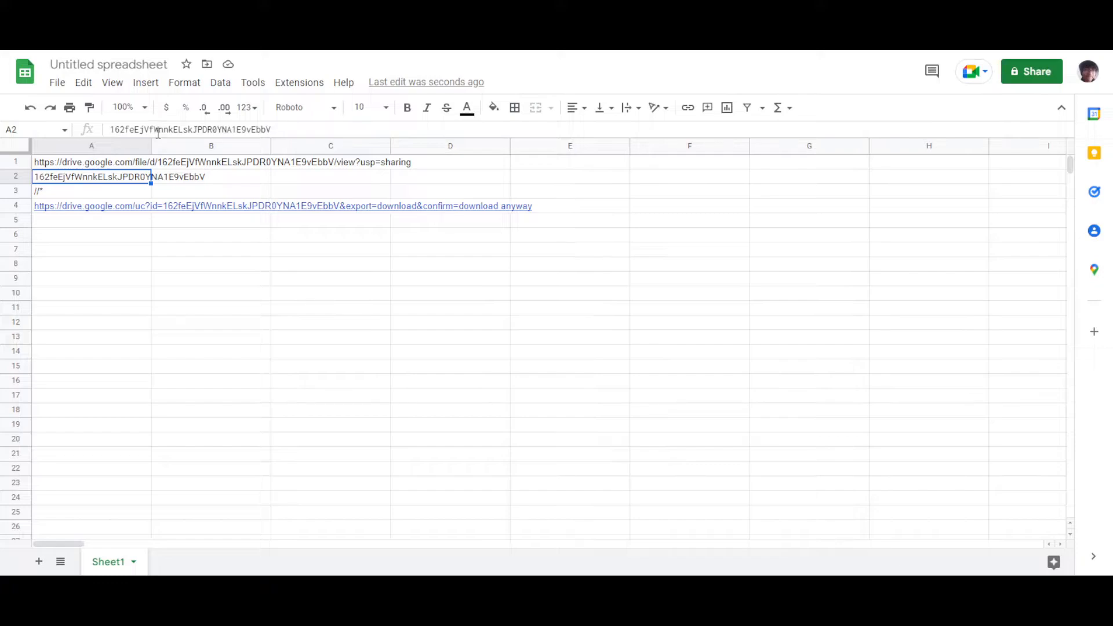
{"action": "left_click", "coordinate": [90, 190]}
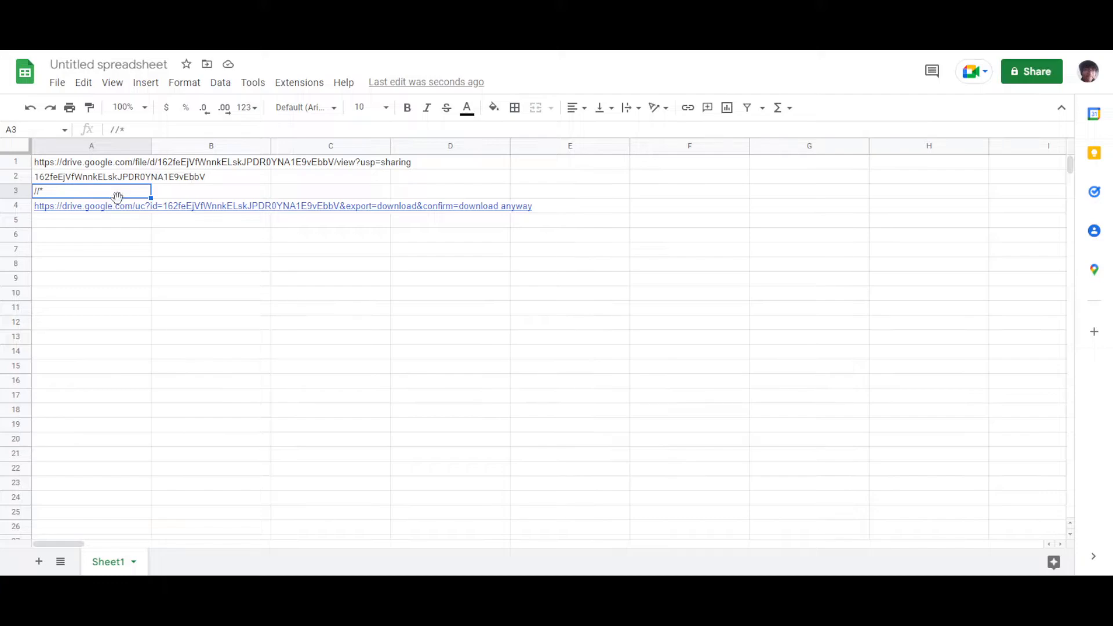
{"action": "mouse_move", "coordinate": [124, 181]}
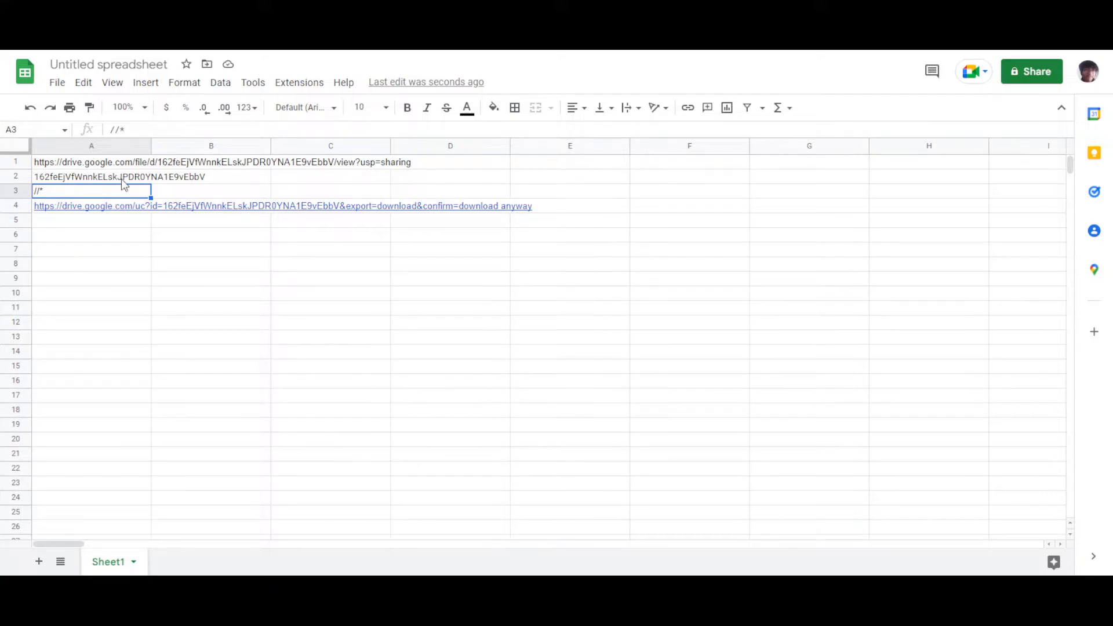
{"action": "left_click", "coordinate": [90, 206]}
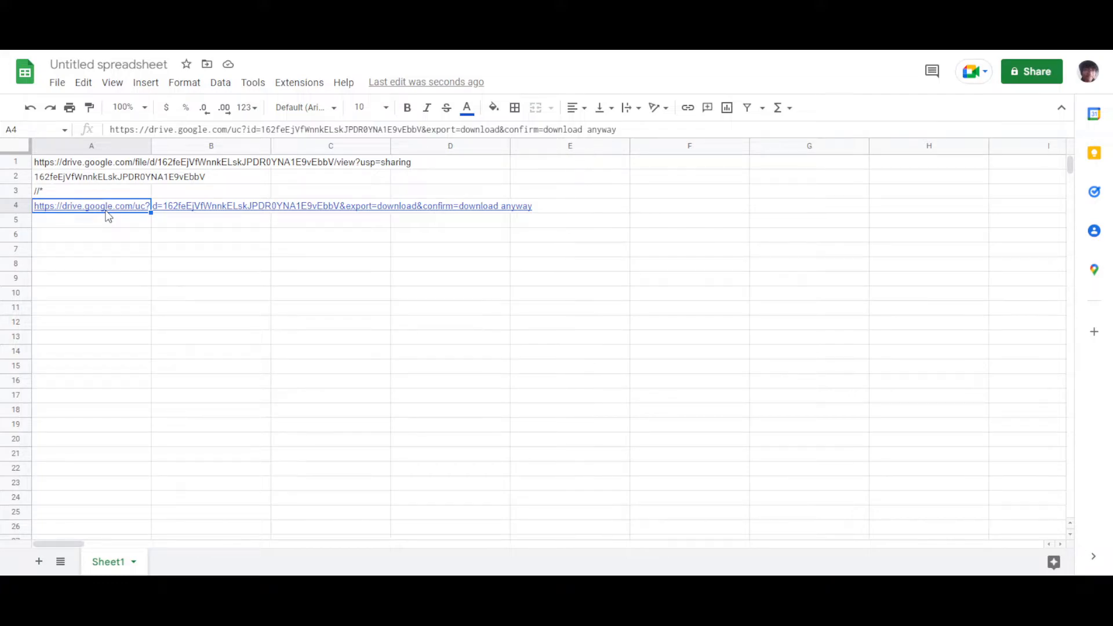
{"action": "left_click", "coordinate": [91, 176]}
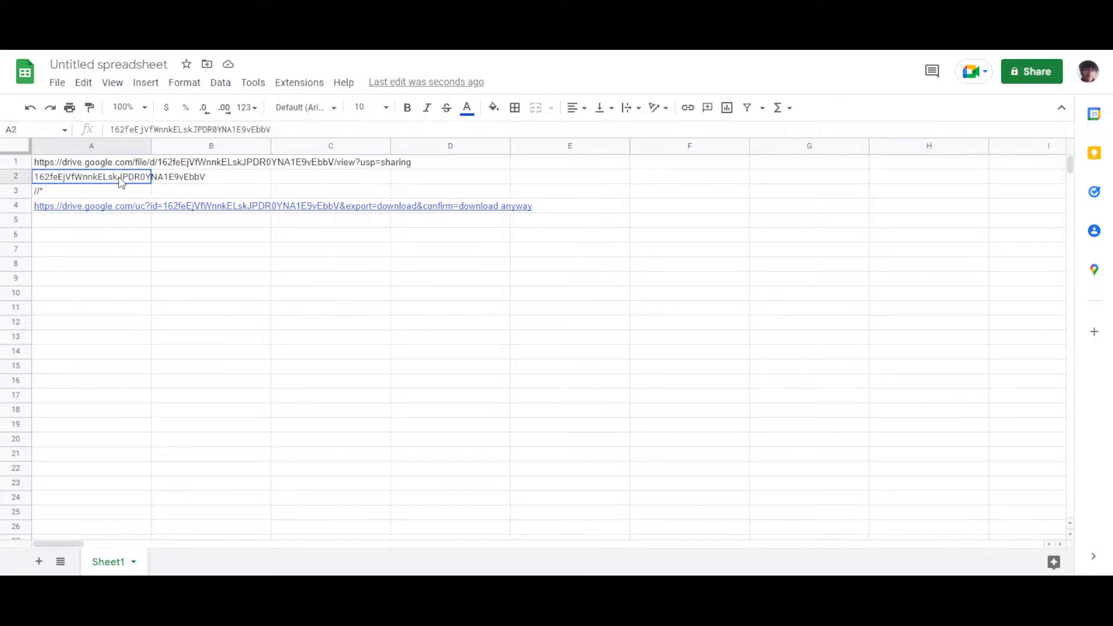
{"action": "left_click", "coordinate": [90, 206]}
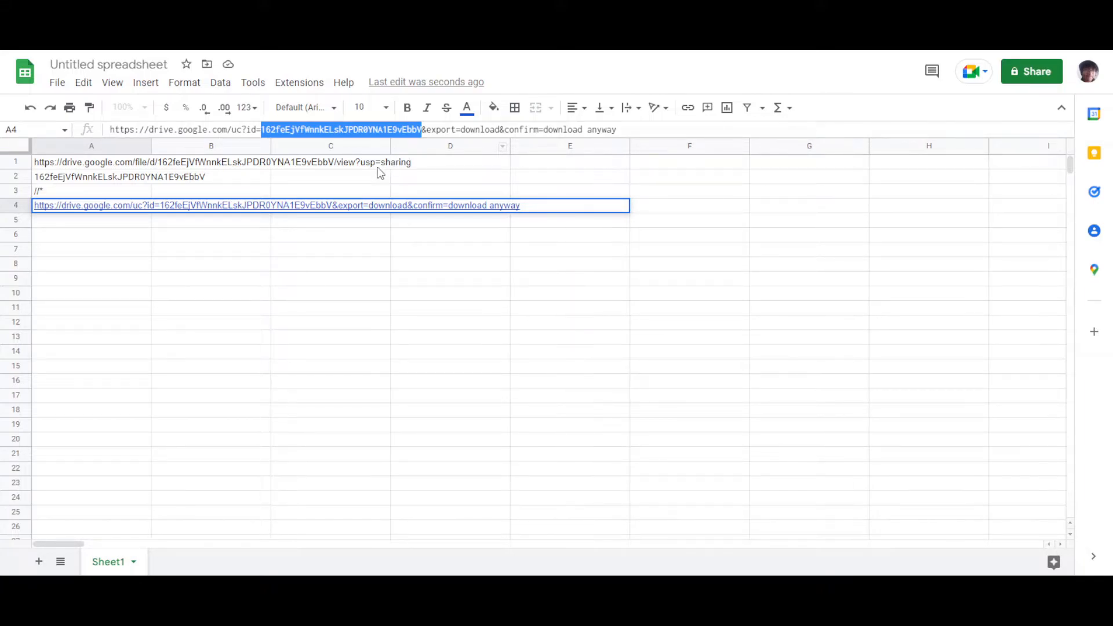
{"action": "left_click", "coordinate": [91, 234]}
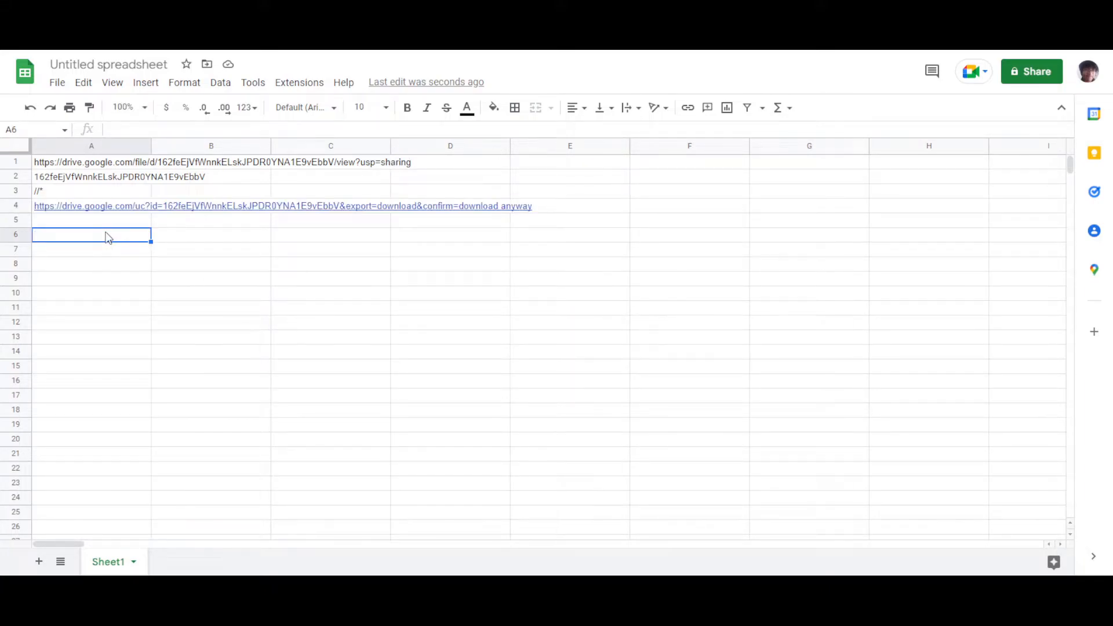
Step: Enter =IMPORTXML(A4,A3) in A6, correcting the mistyped period to a comma
{"action": "type", "text": "="}
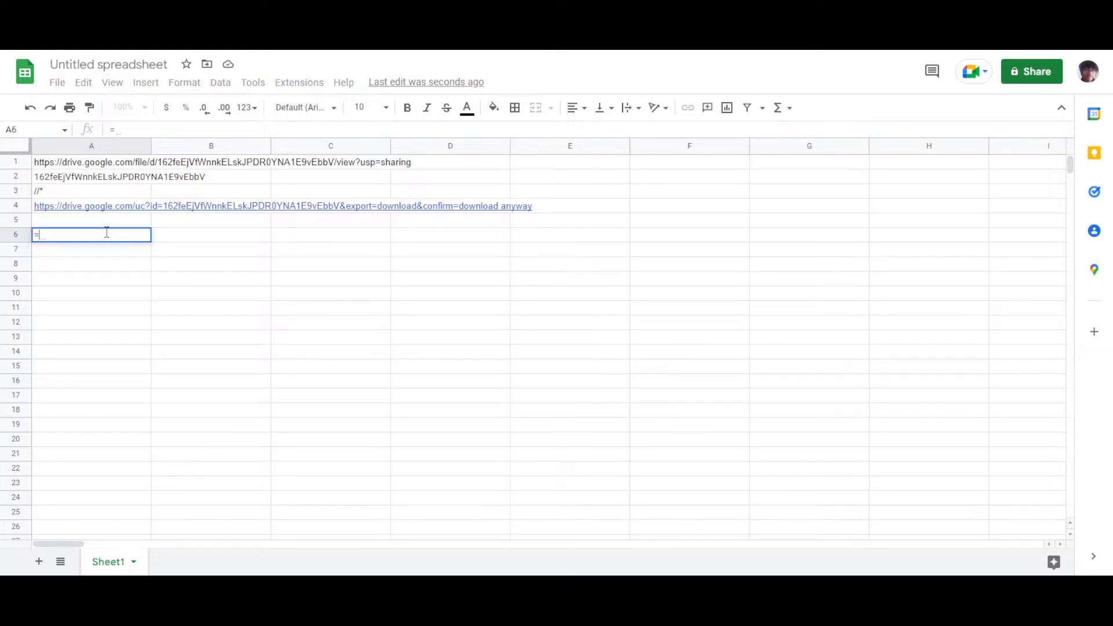
{"action": "type", "text": "import"}
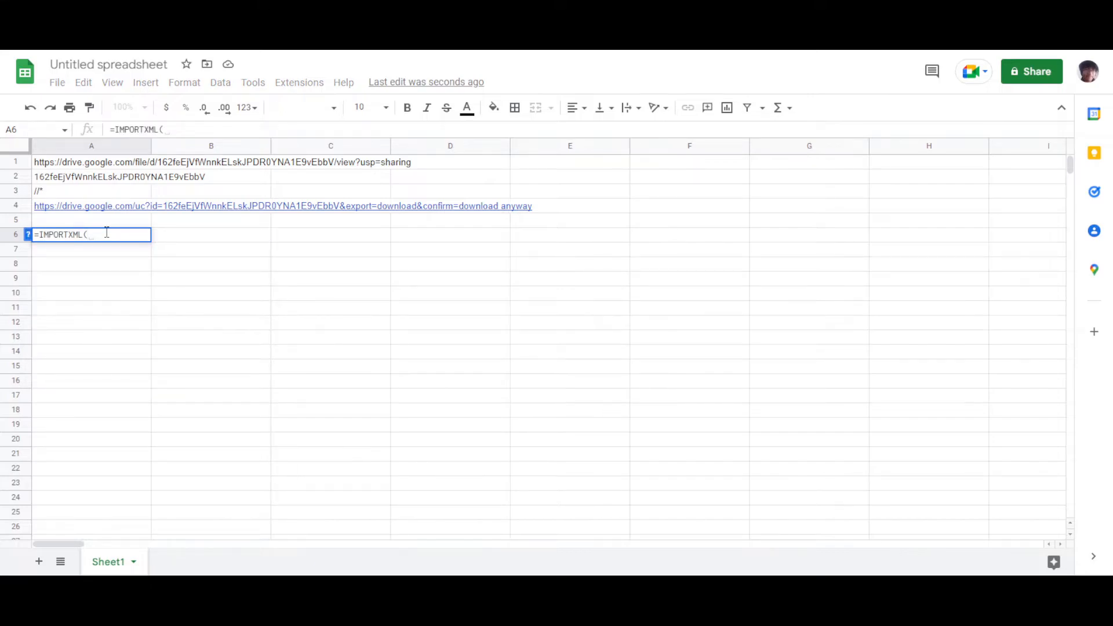
{"action": "type", "text": "A4.A"}
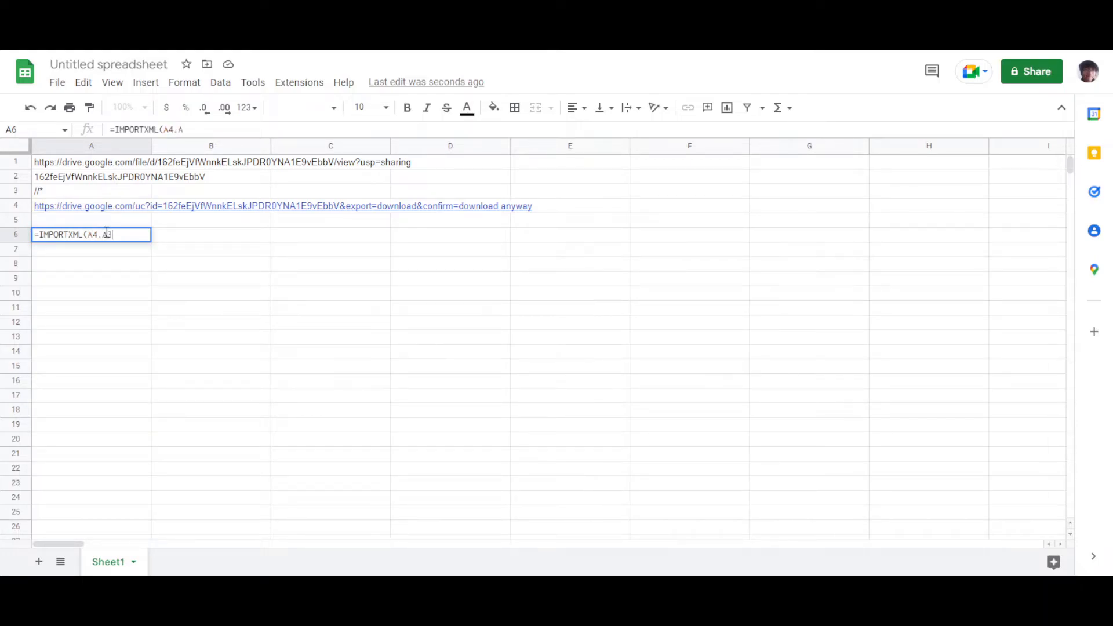
{"action": "type", "text": "3)"}
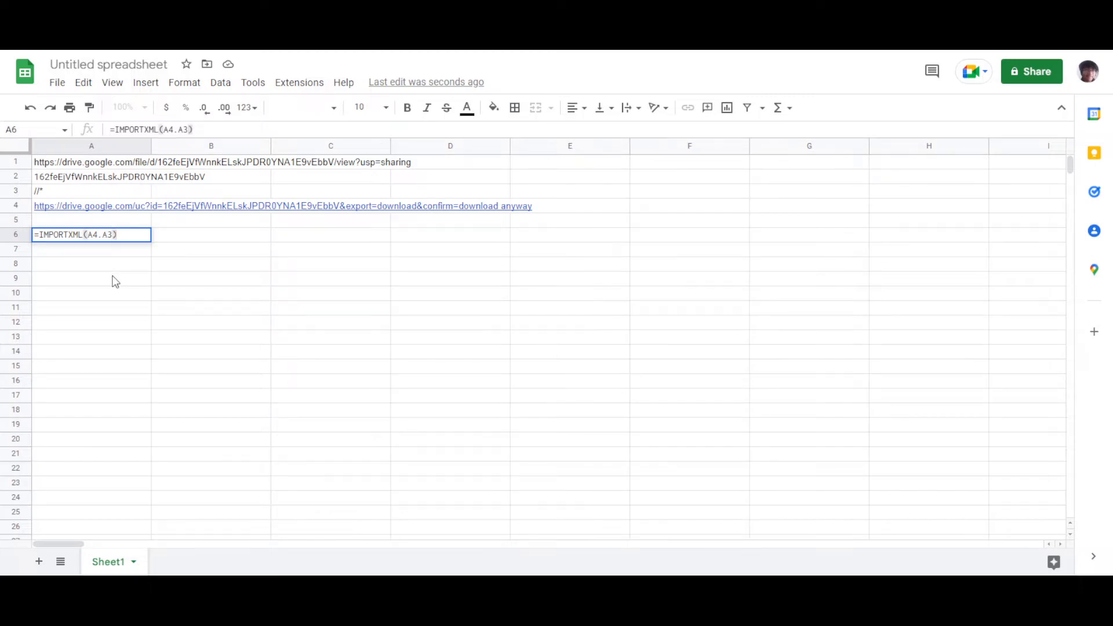
{"action": "key", "text": "Backspace"}
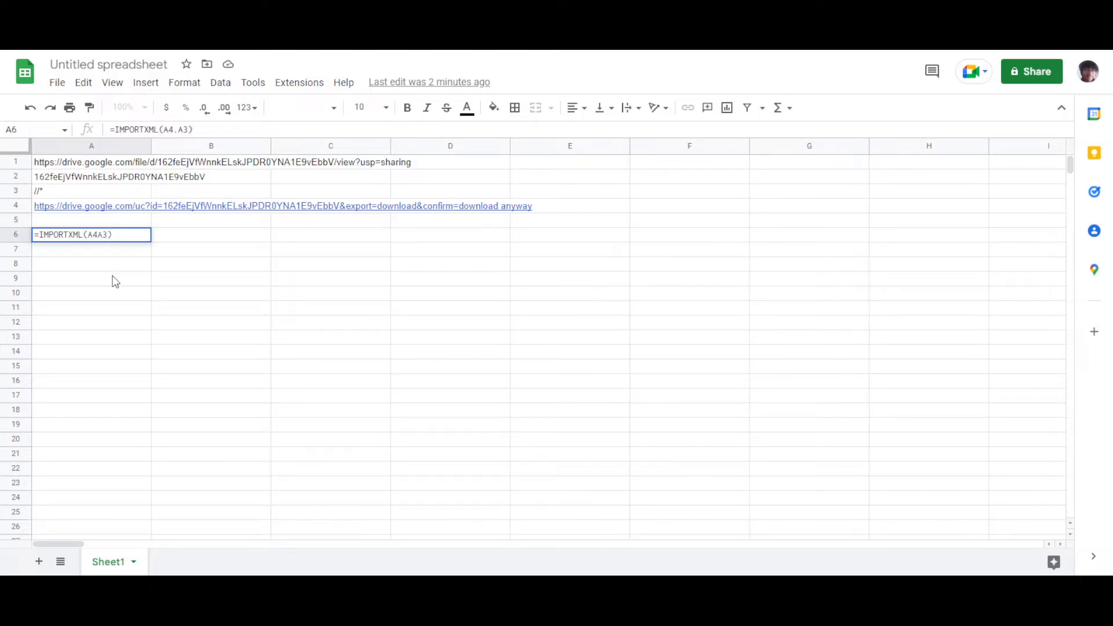
{"action": "type", "text": ","}
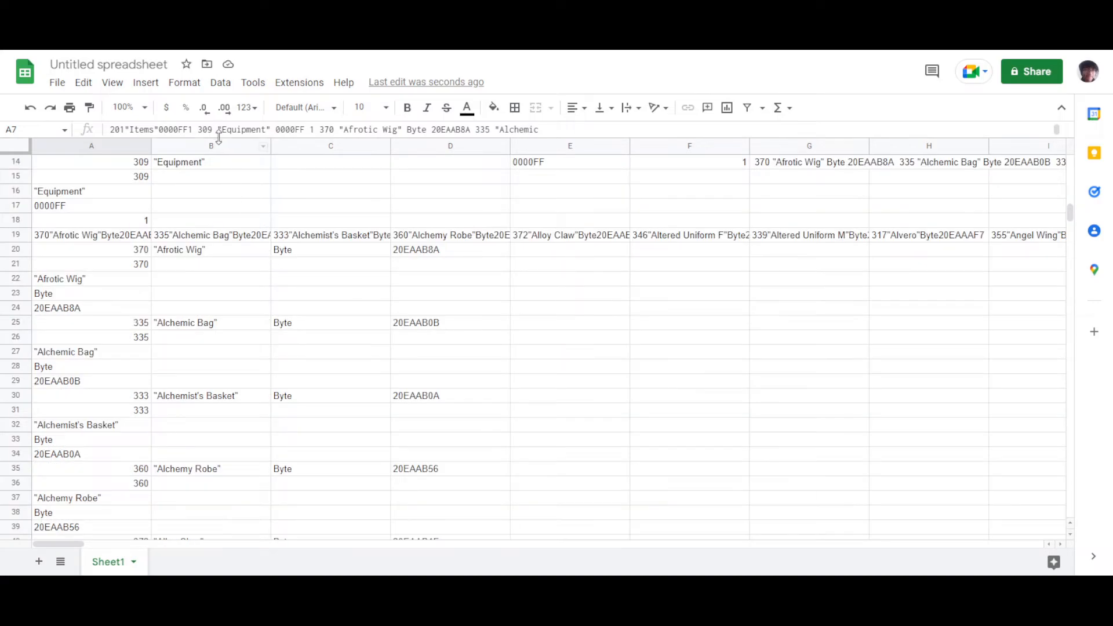
{"action": "mouse_move", "coordinate": [408, 286]}
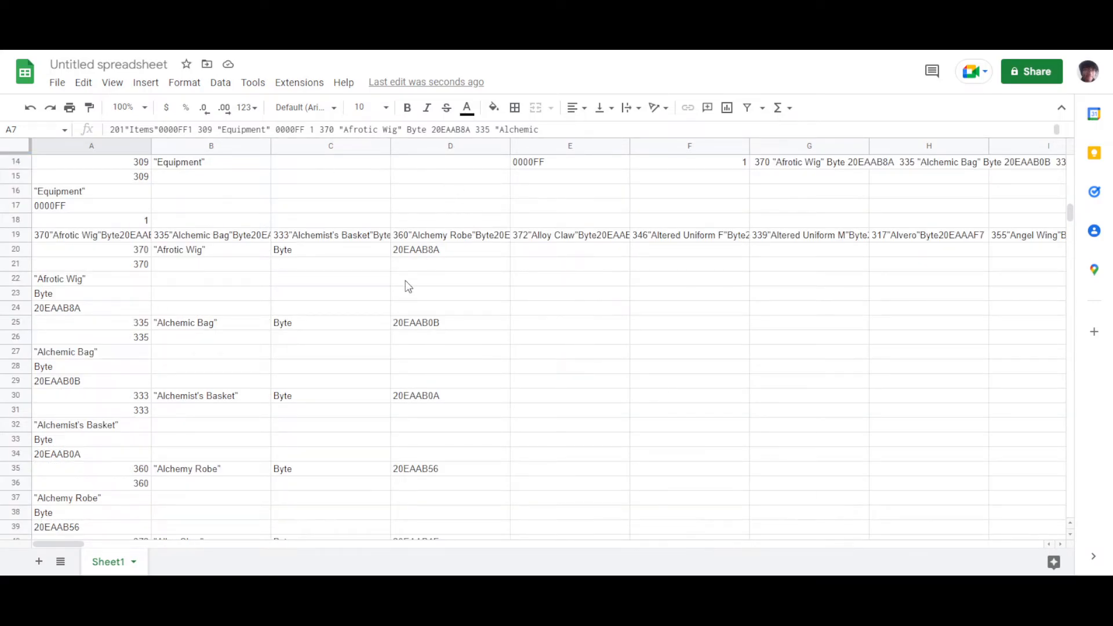
{"action": "mouse_move", "coordinate": [398, 288]}
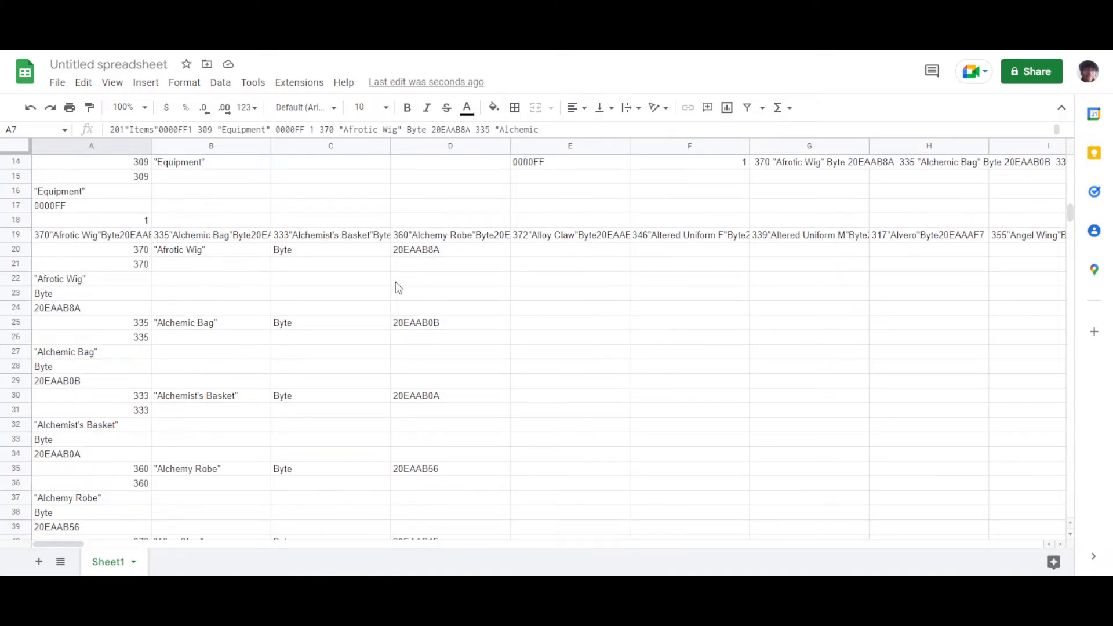
{"action": "mouse_move", "coordinate": [119, 323]}
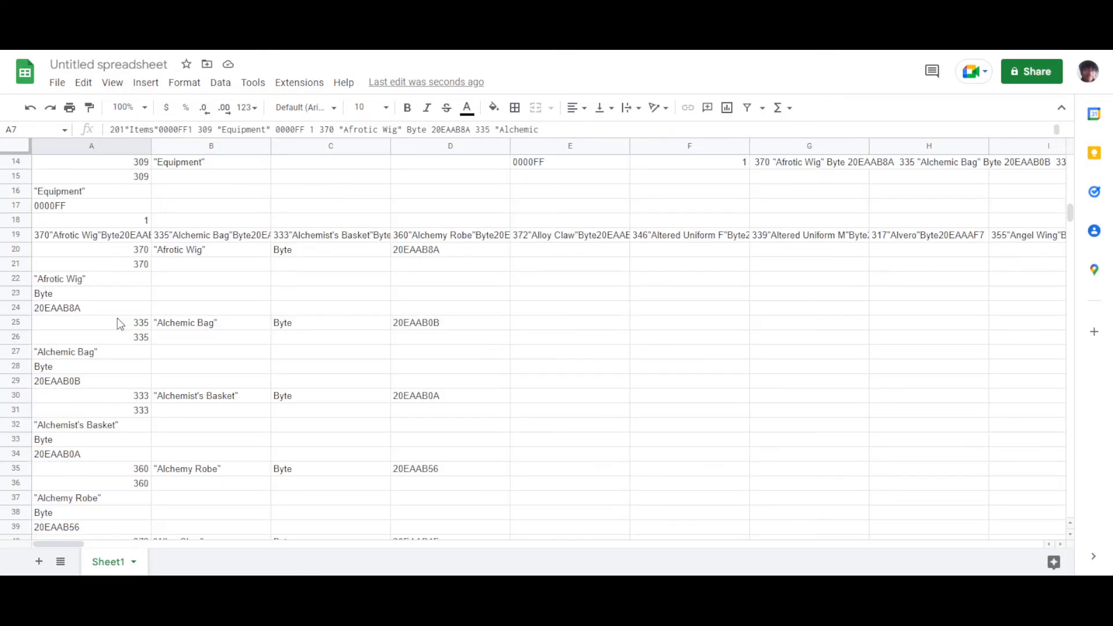
{"action": "scroll", "scroll_direction": "down", "scroll_amount": 3}
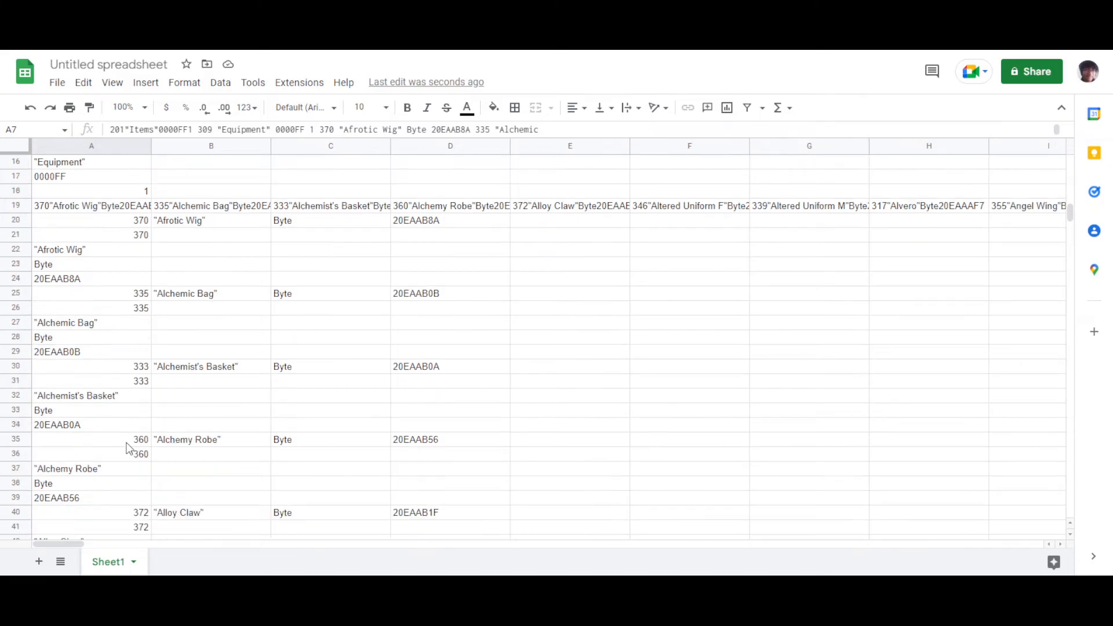
{"action": "scroll", "scroll_direction": "down", "scroll_amount": 3}
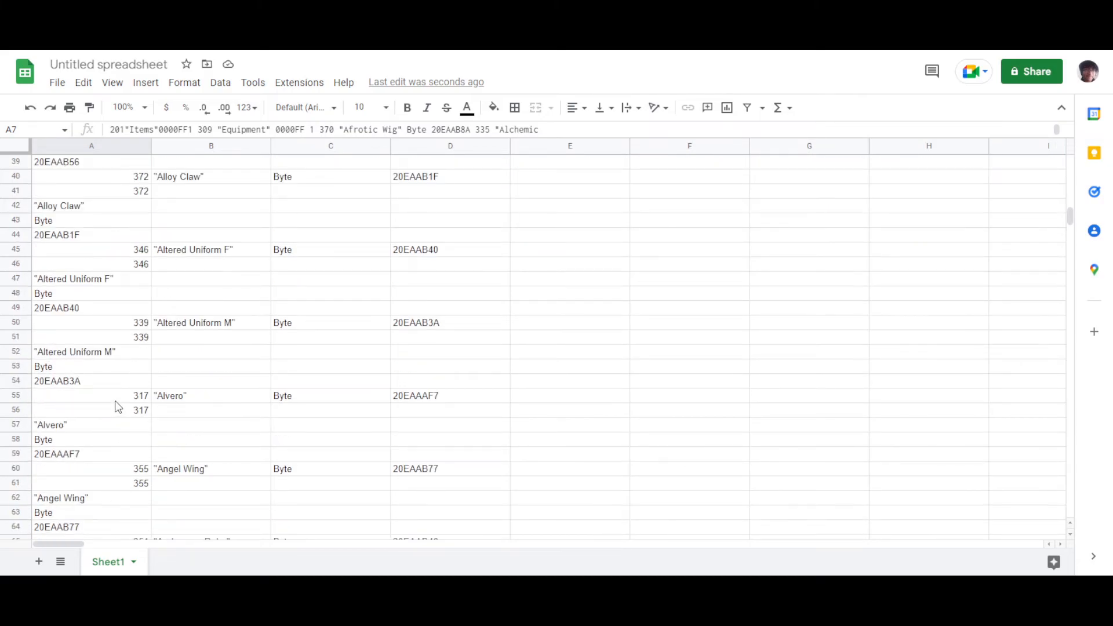
{"action": "scroll", "scroll_direction": "down", "scroll_amount": 3}
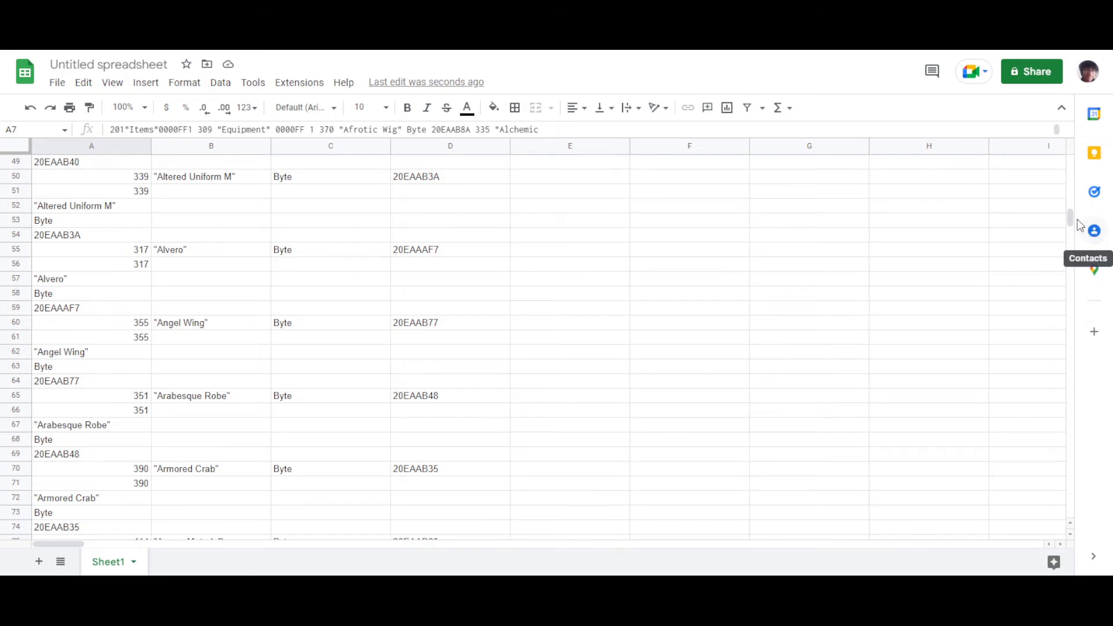
{"action": "scroll", "scroll_direction": "down", "scroll_amount": 3}
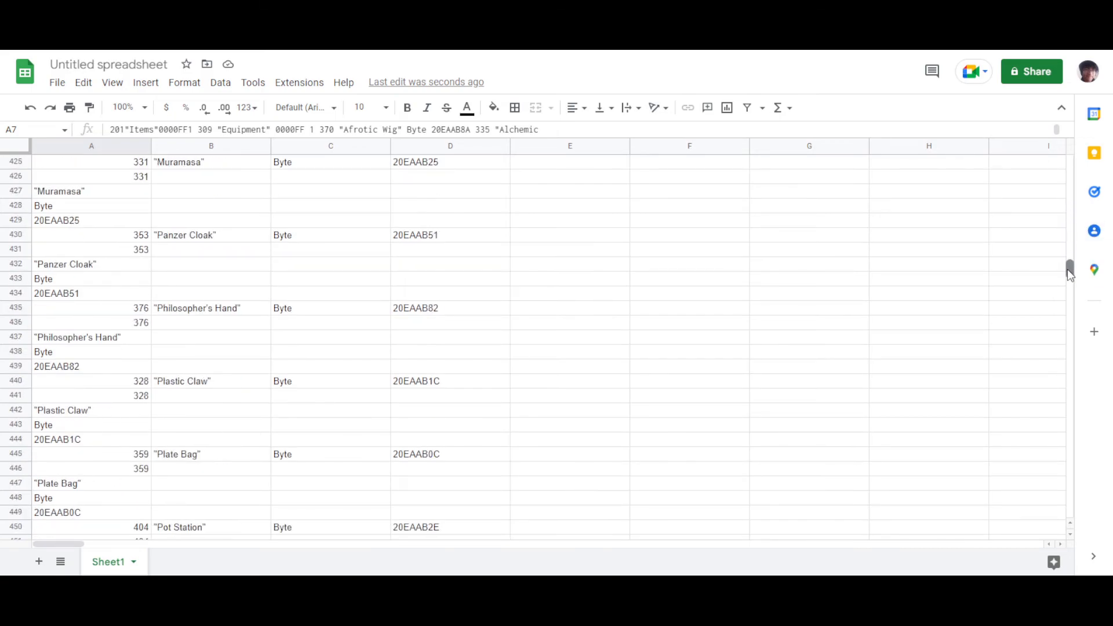
{"action": "scroll", "scroll_direction": "down", "scroll_amount": 3}
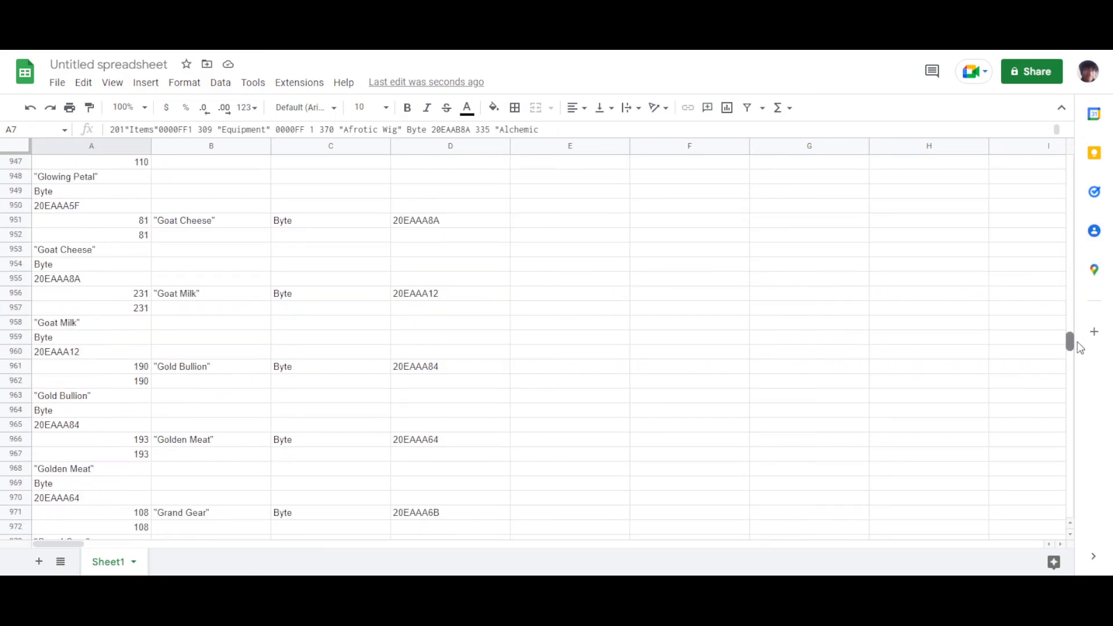
{"action": "scroll", "scroll_direction": "up", "scroll_amount": 3}
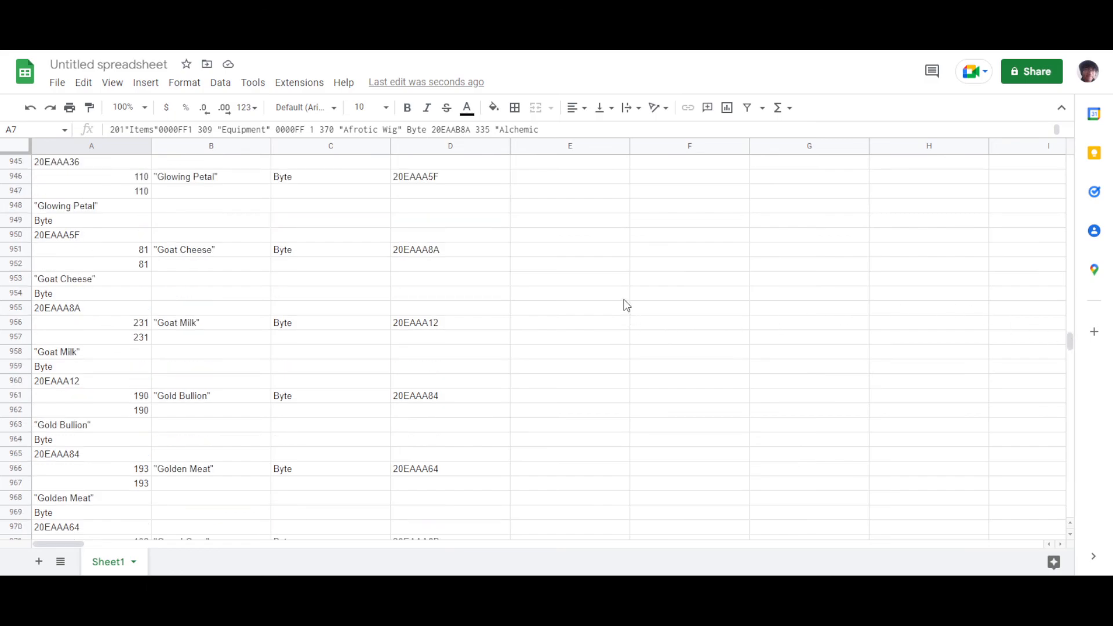
{"action": "scroll", "scroll_direction": "up", "scroll_amount": 3}
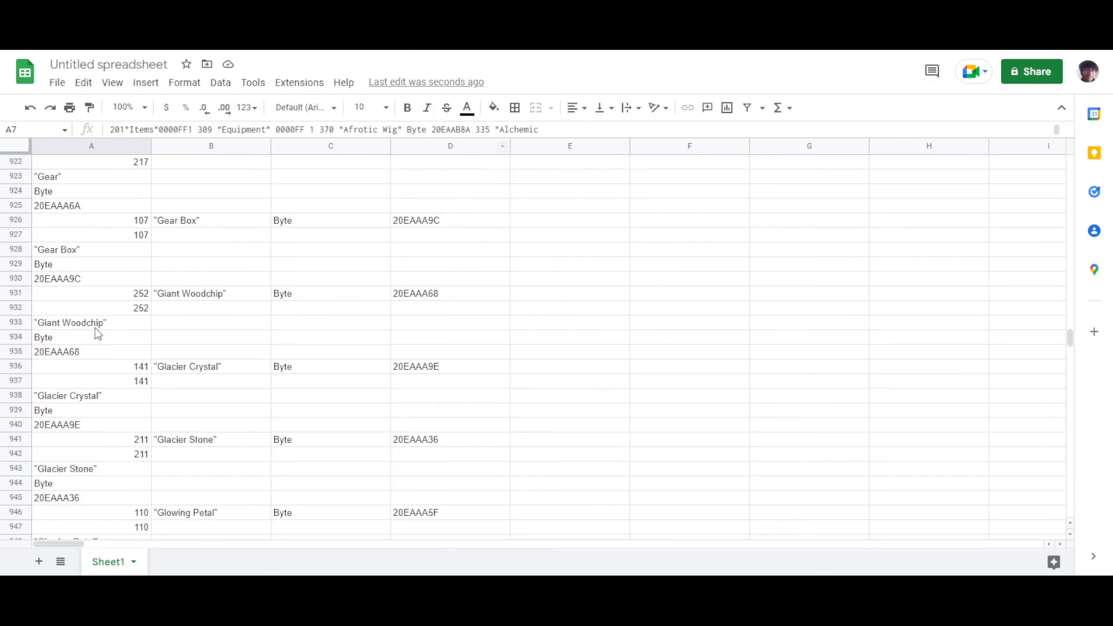